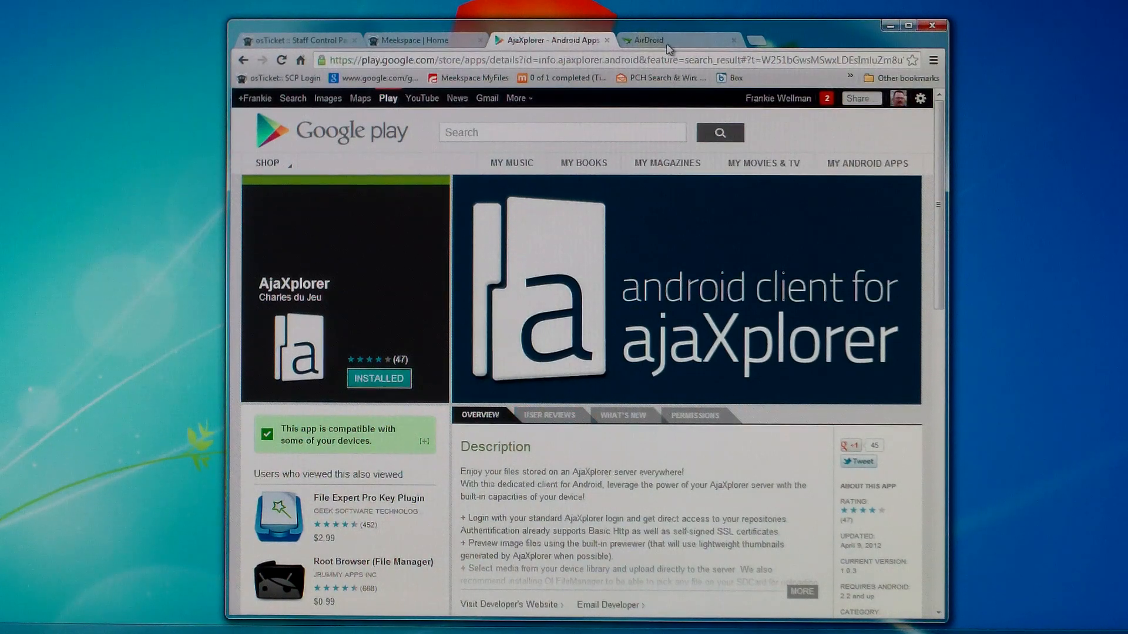
Switch to the AirDroid browser tab showing the phone's app drawer
click(677, 40)
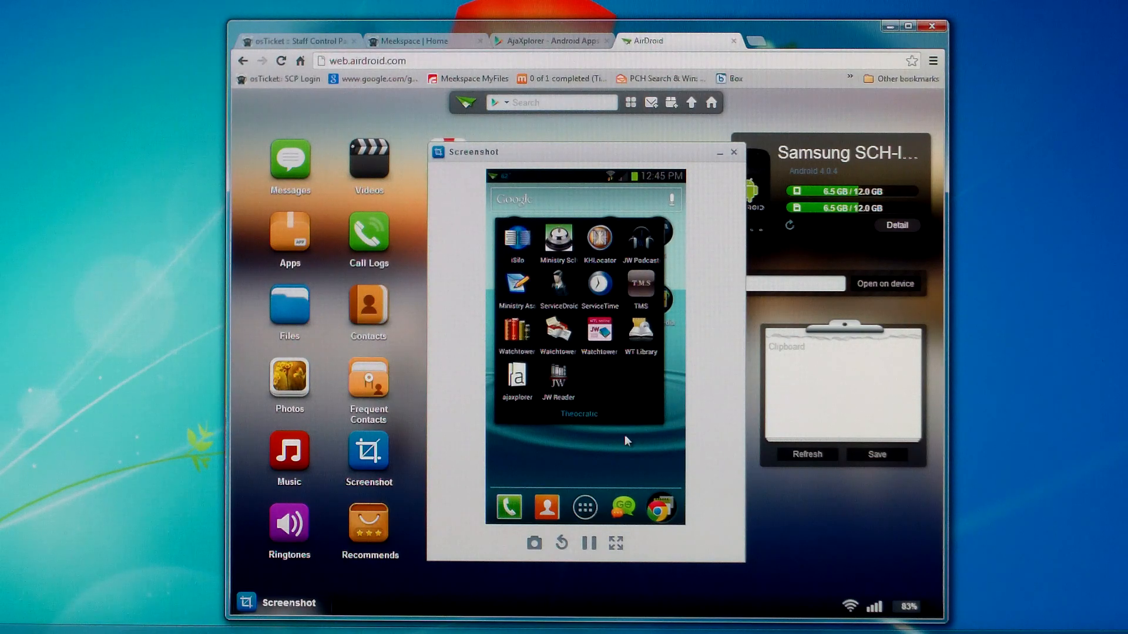
Launch AjaXplorer on the phone to reach its add-a-server form
click(516, 377)
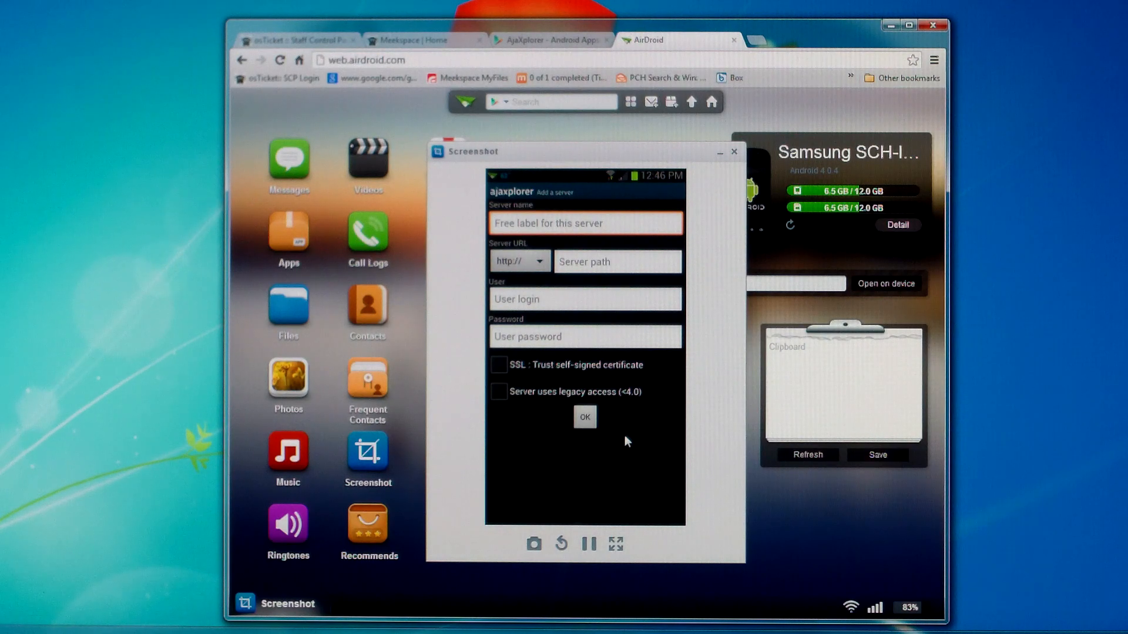
Enter MyFiles as the server name
click(584, 223)
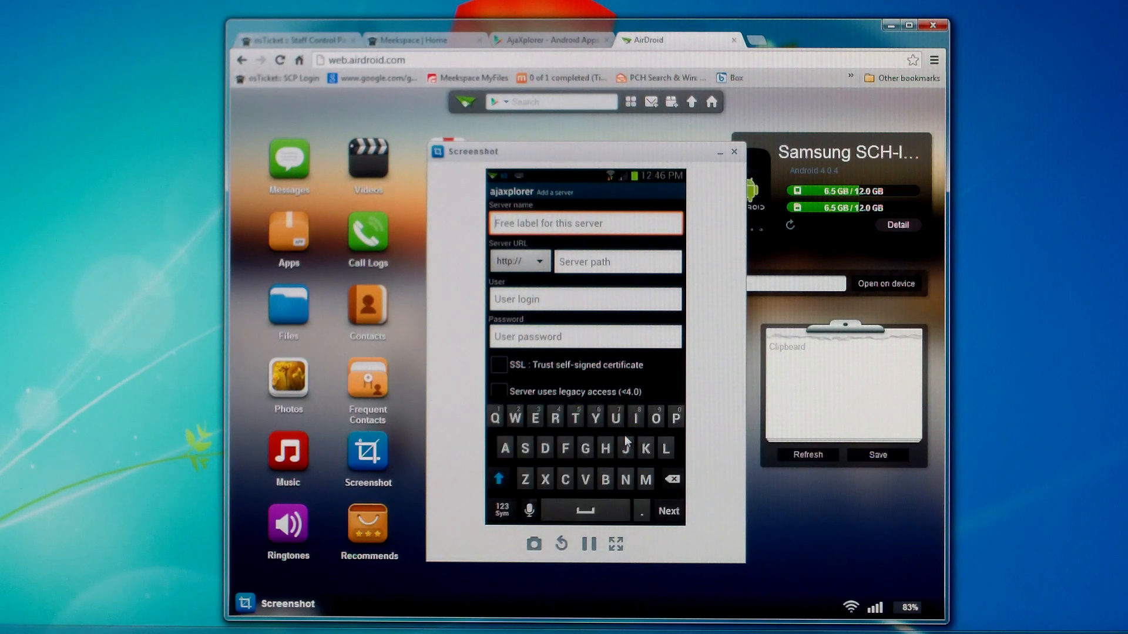
text(My)
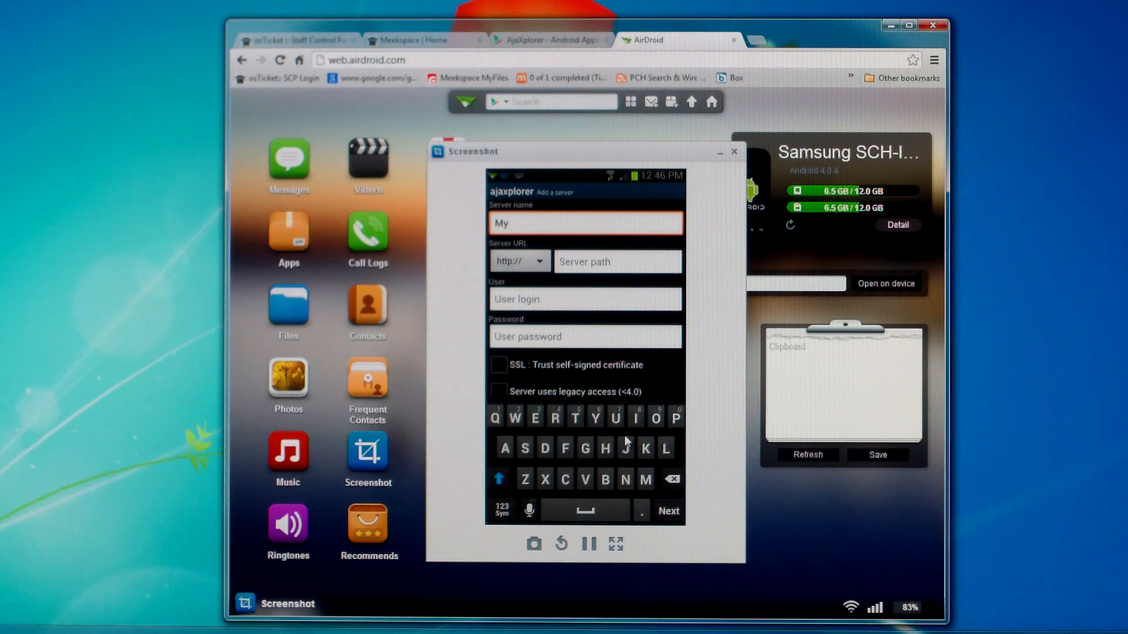
text(Files)
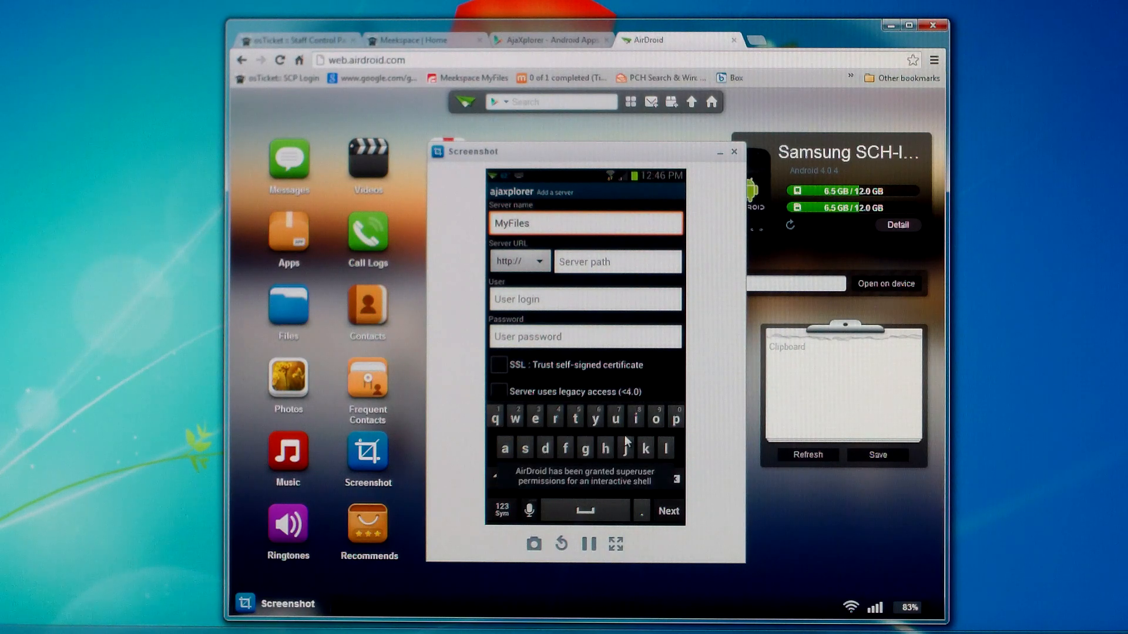
click(617, 261)
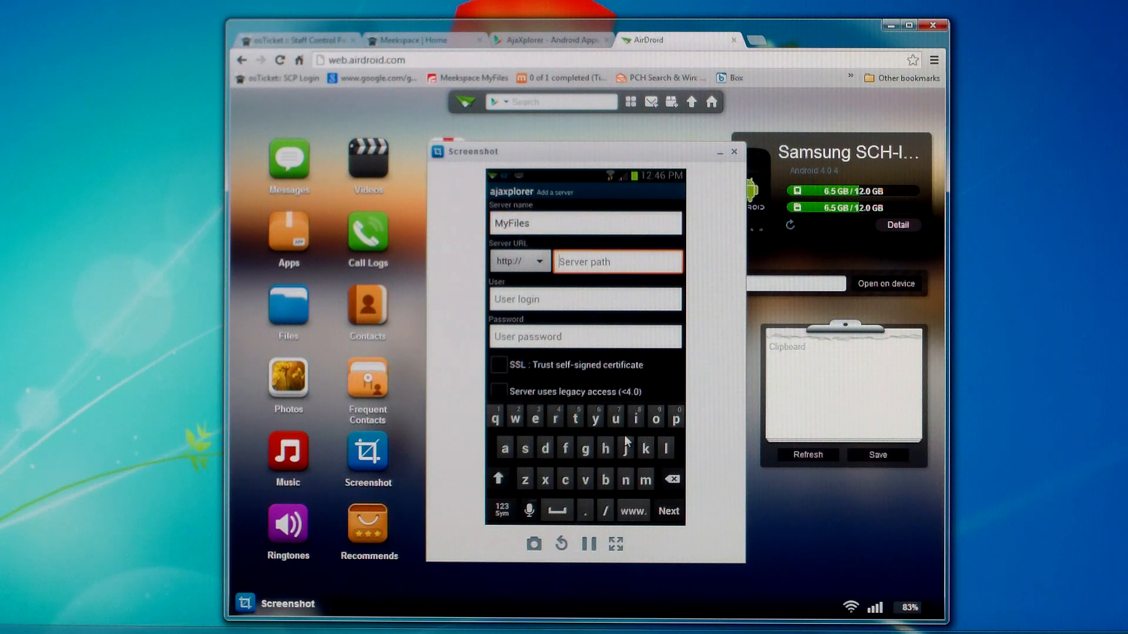
click(515, 419)
text(www.)
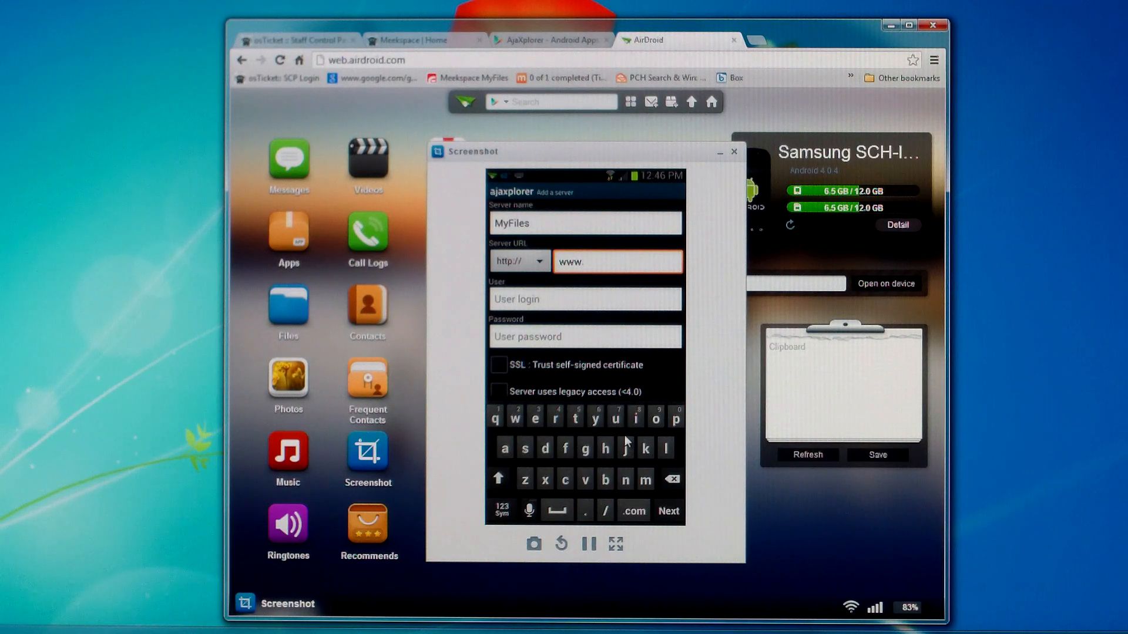
text(meeksp)
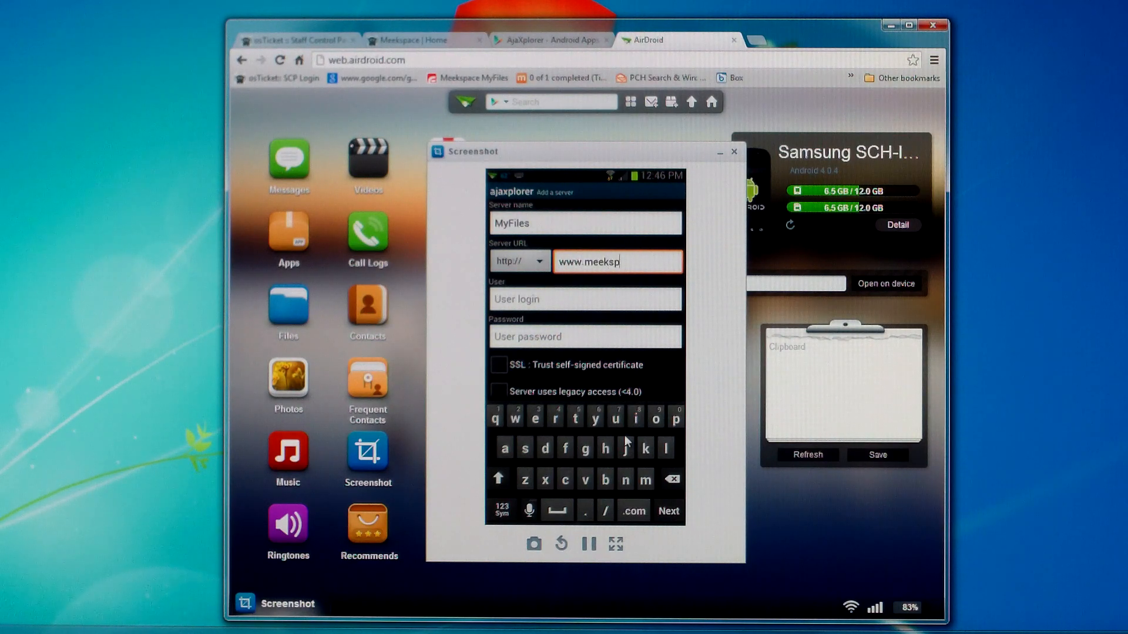
text(ace)
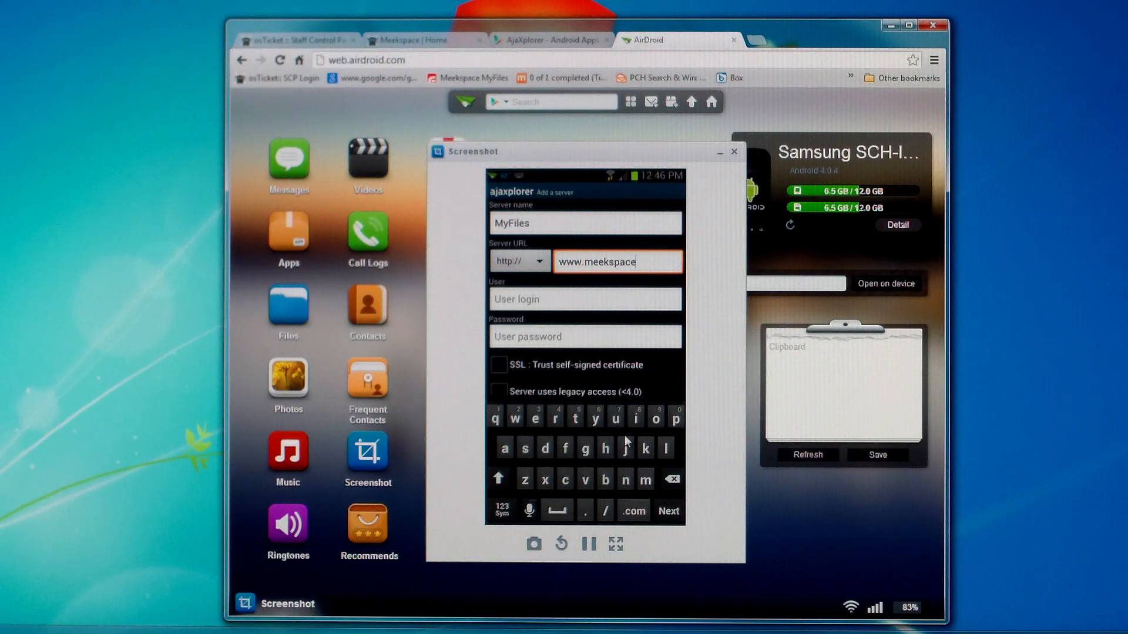
click(633, 511)
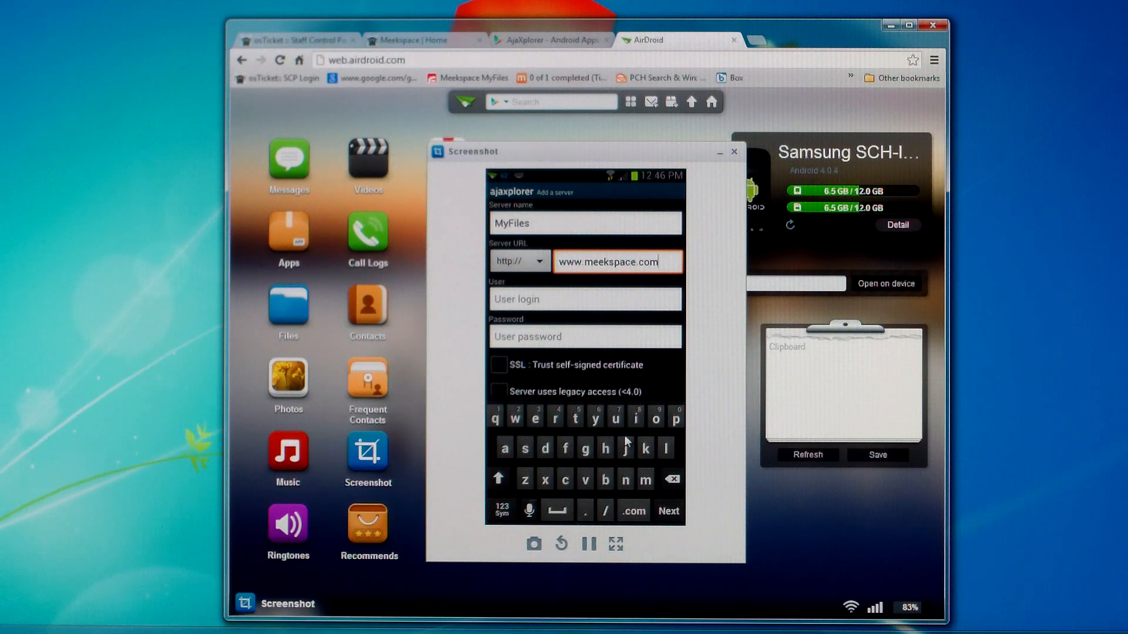
click(604, 511)
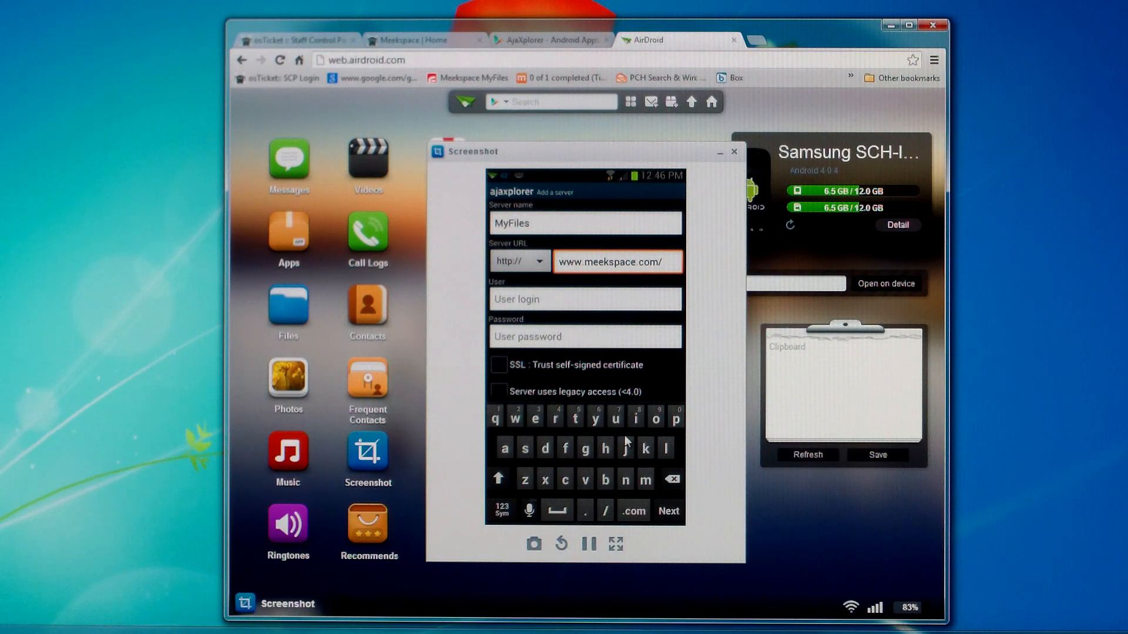
click(535, 418)
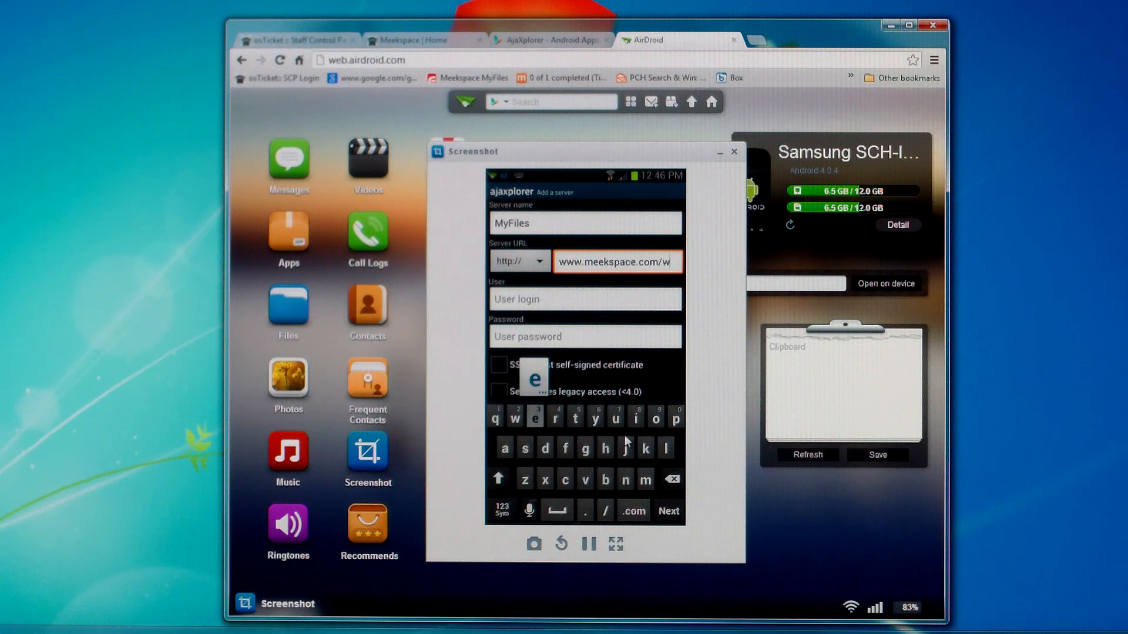
text(ebf)
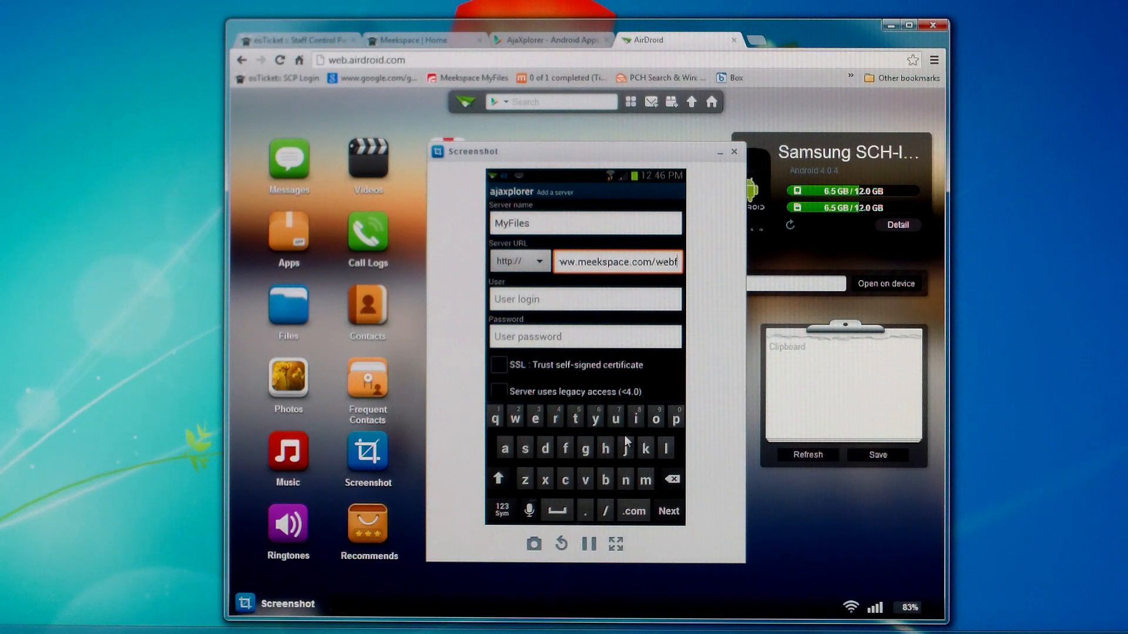
text(tp)
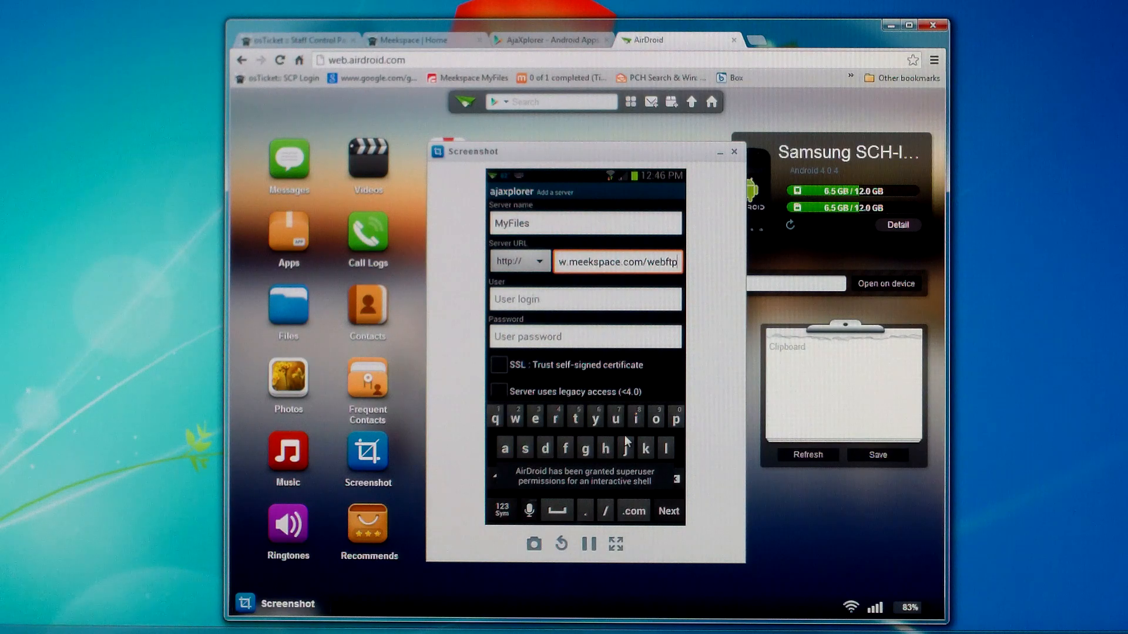
click(584, 300)
text(myfiles)
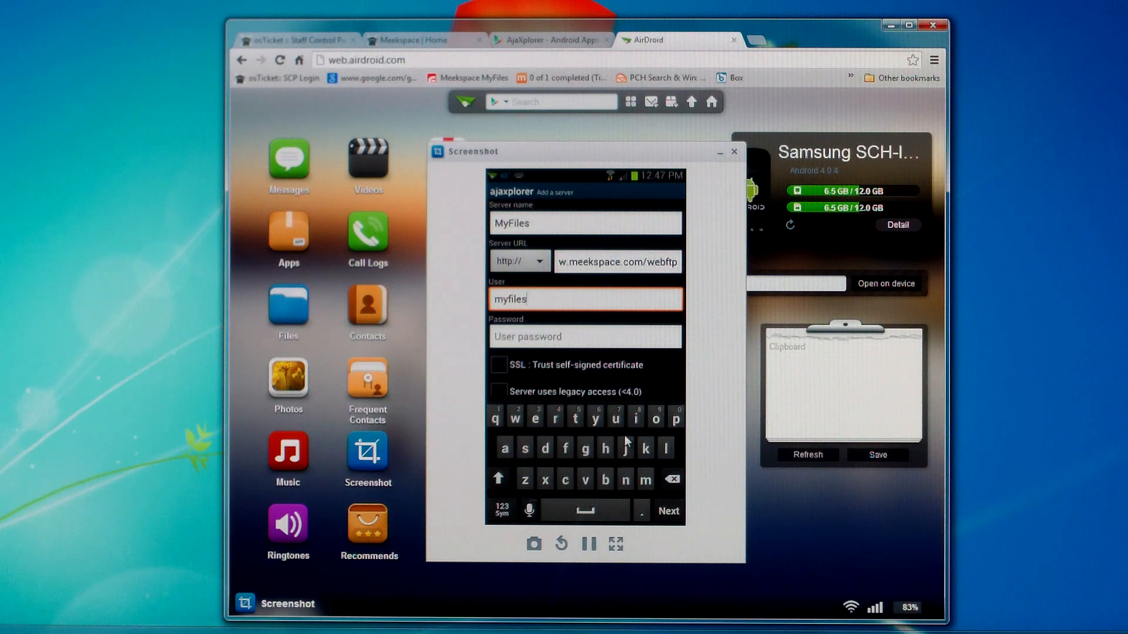
Enter the account password and dismiss the keyboard
click(584, 336)
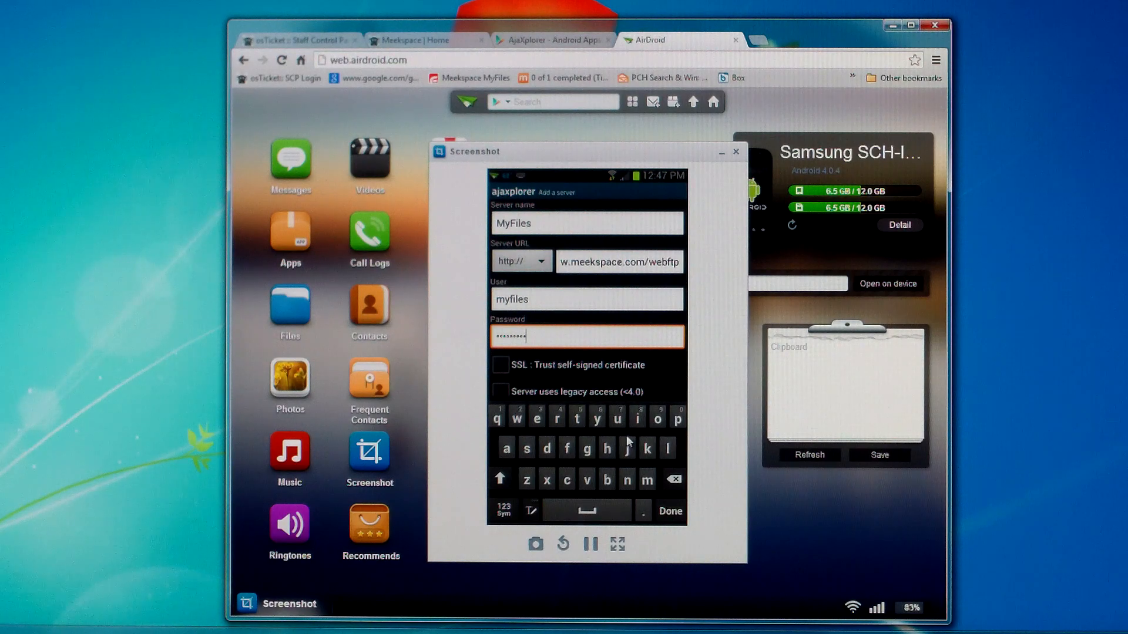
click(668, 511)
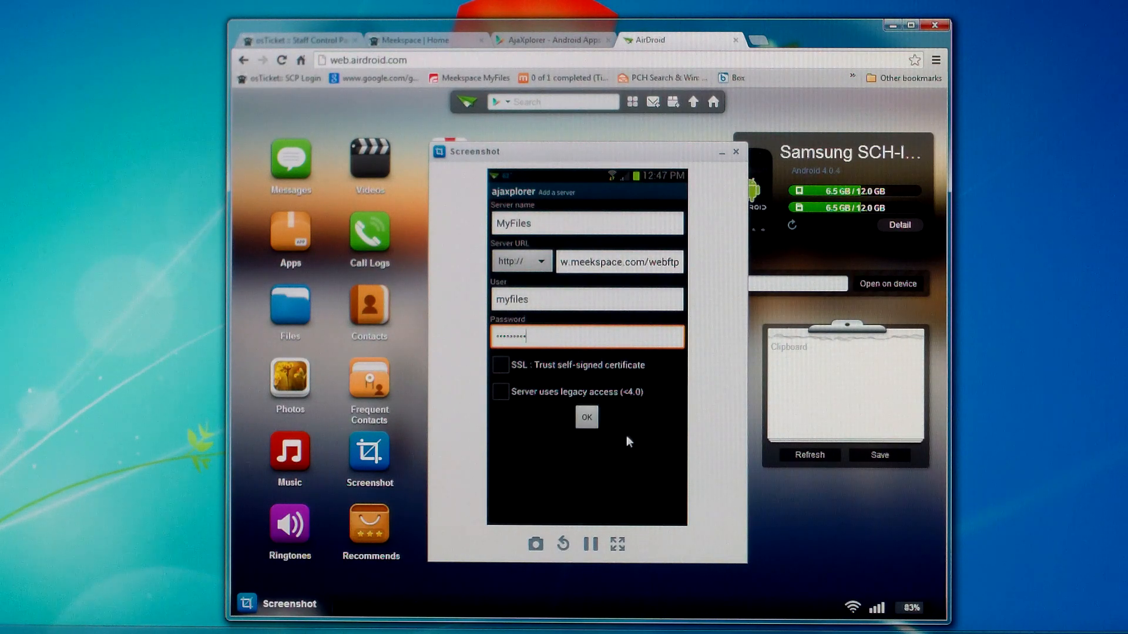
Save the MyFiles server and open its theocratic repository
click(586, 417)
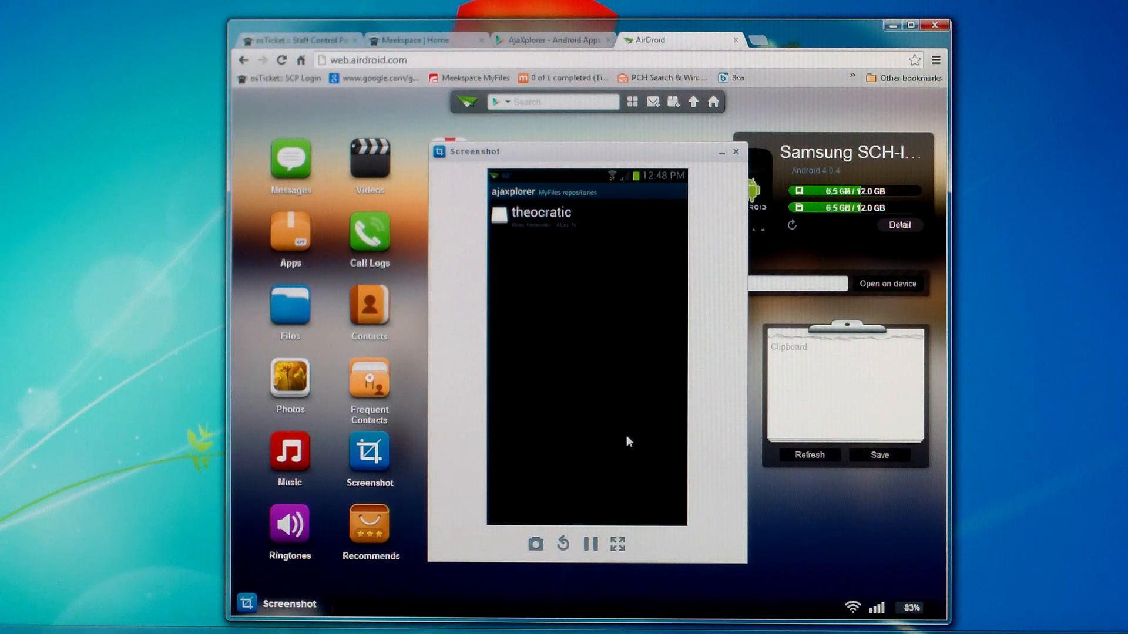
click(534, 213)
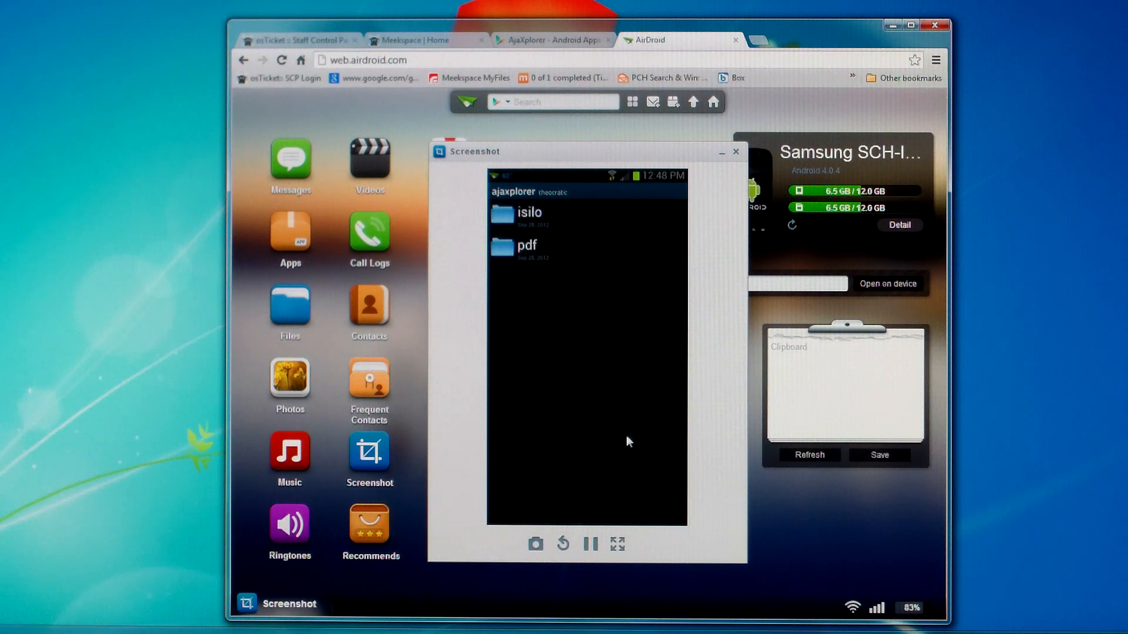
Browse into pdf/english and bring up the actions for 2013 school schedule.pdf
click(526, 246)
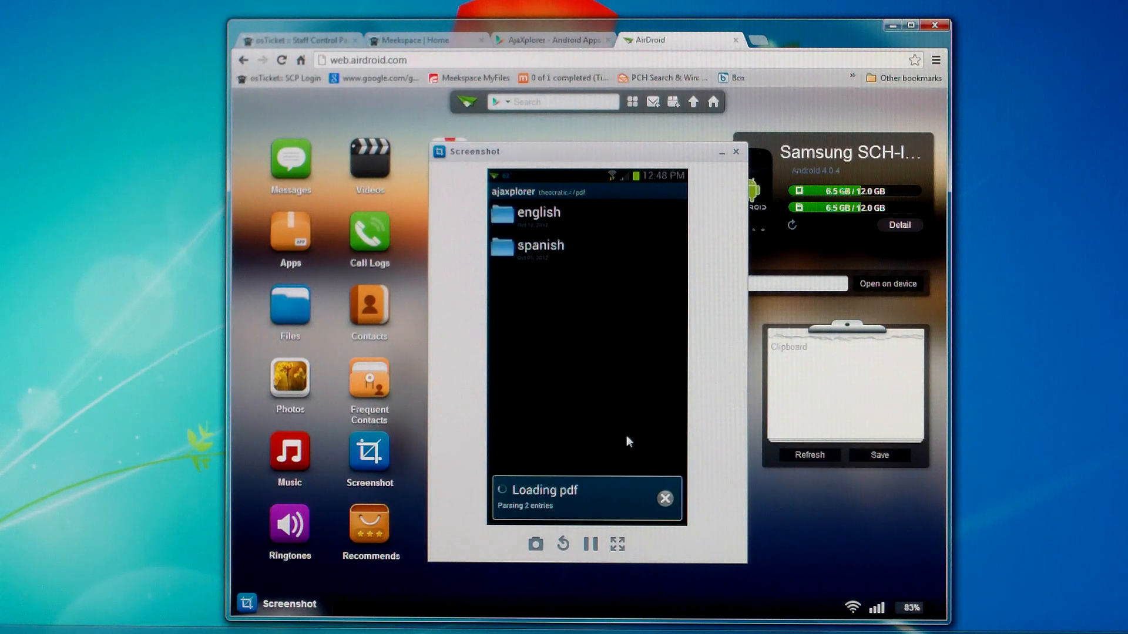
click(538, 213)
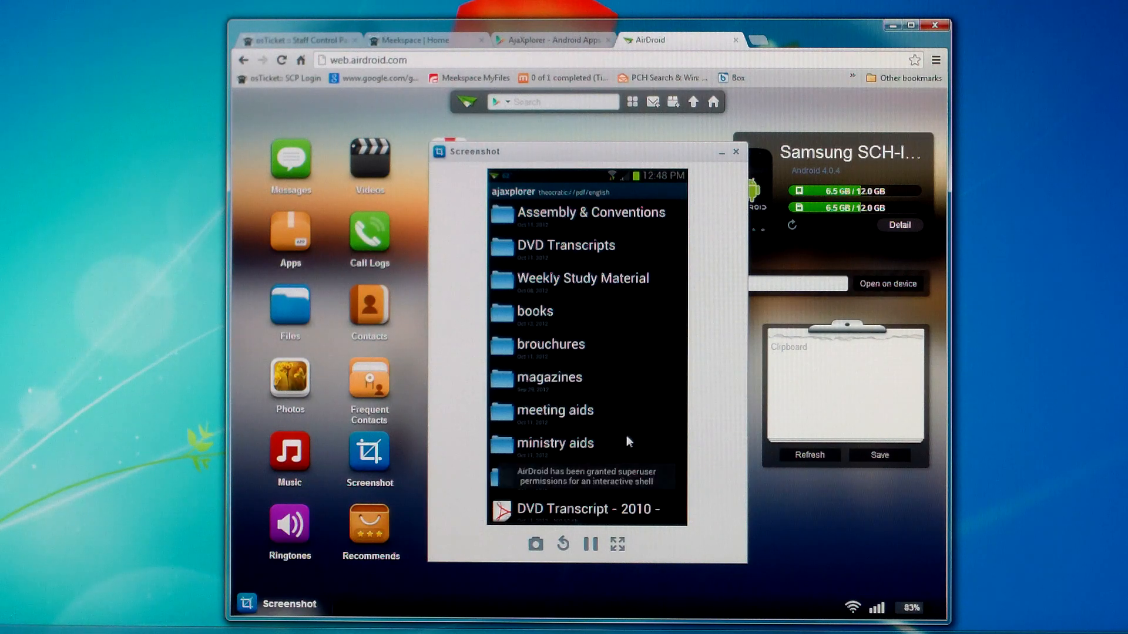
click(553, 410)
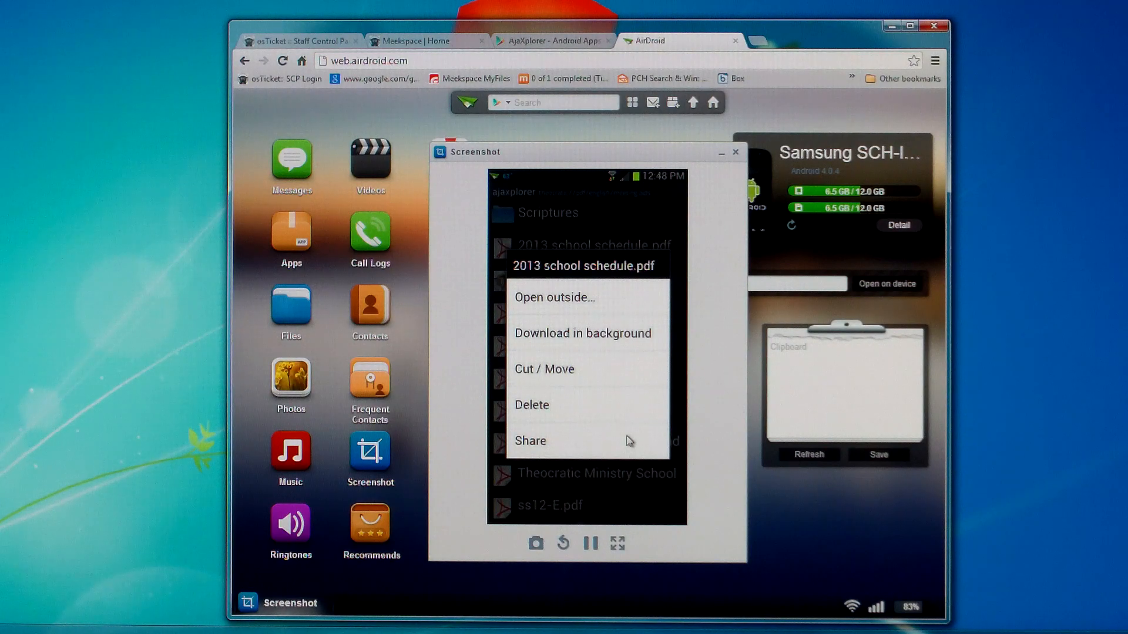
Download 2013 school schedule.pdf in the background
click(582, 333)
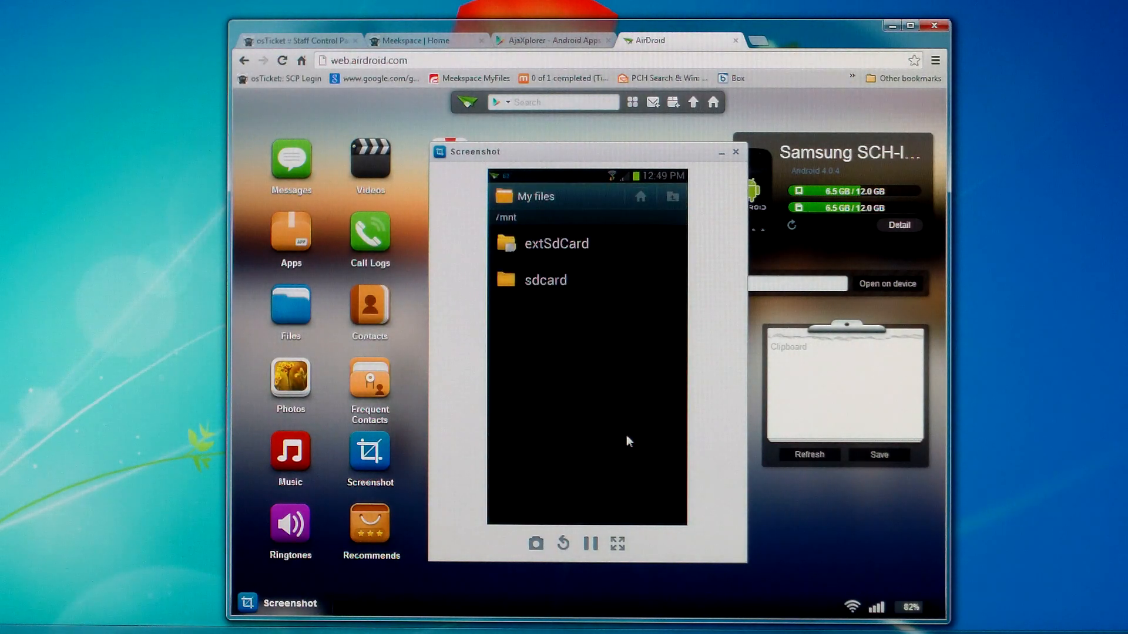
Open /mnt/sdcard/AjaXplorer and the downloaded schedule PDF to show the app chooser
click(544, 280)
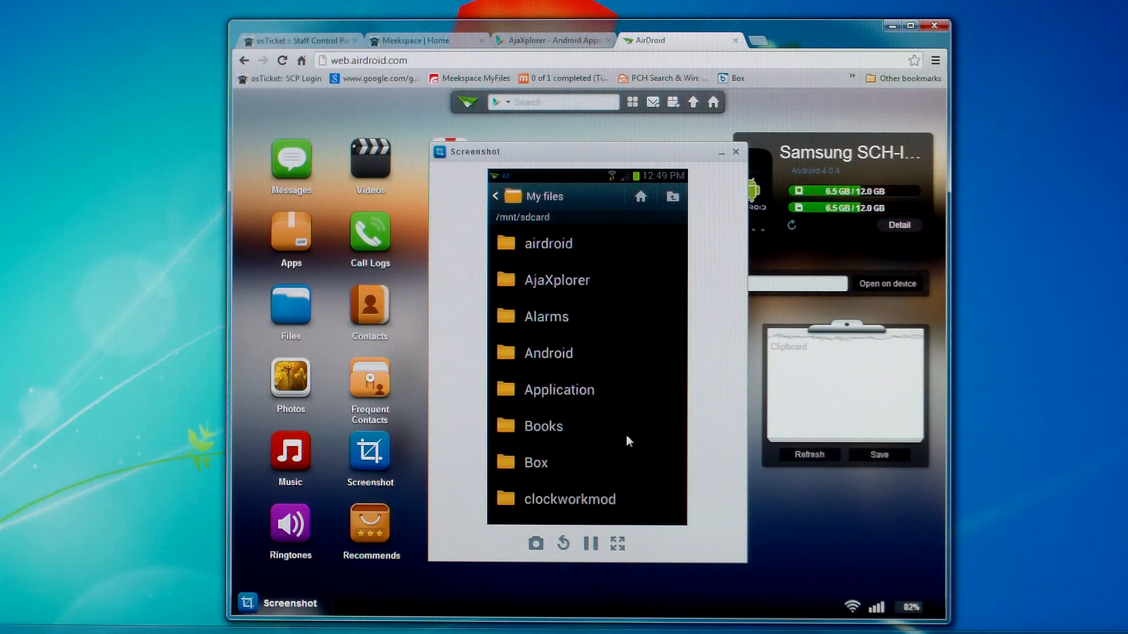
click(555, 279)
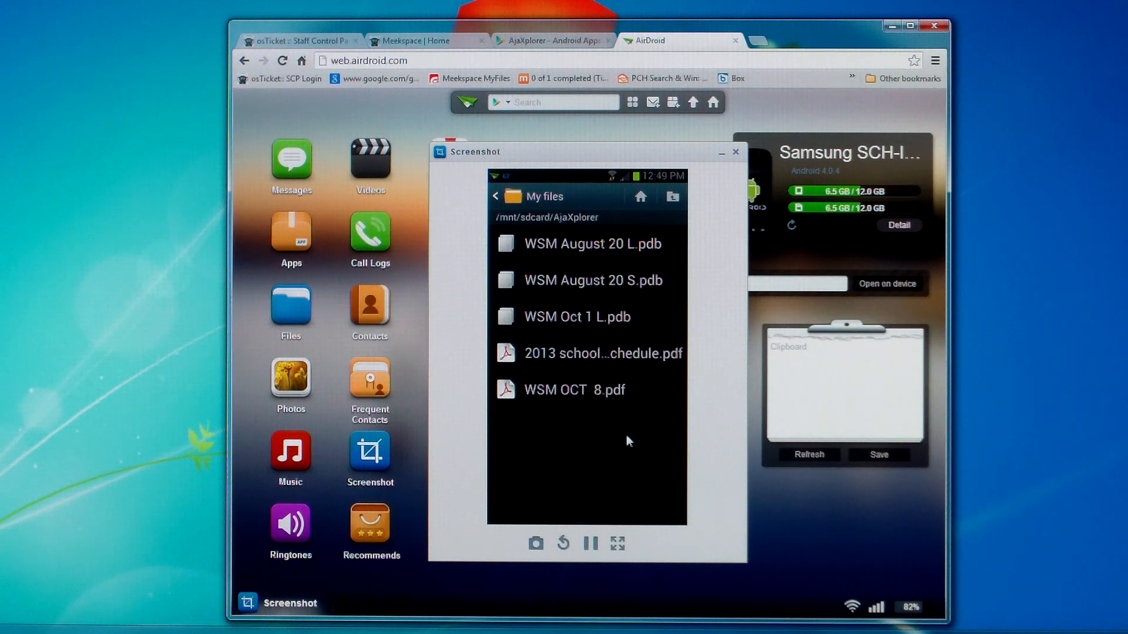
click(602, 354)
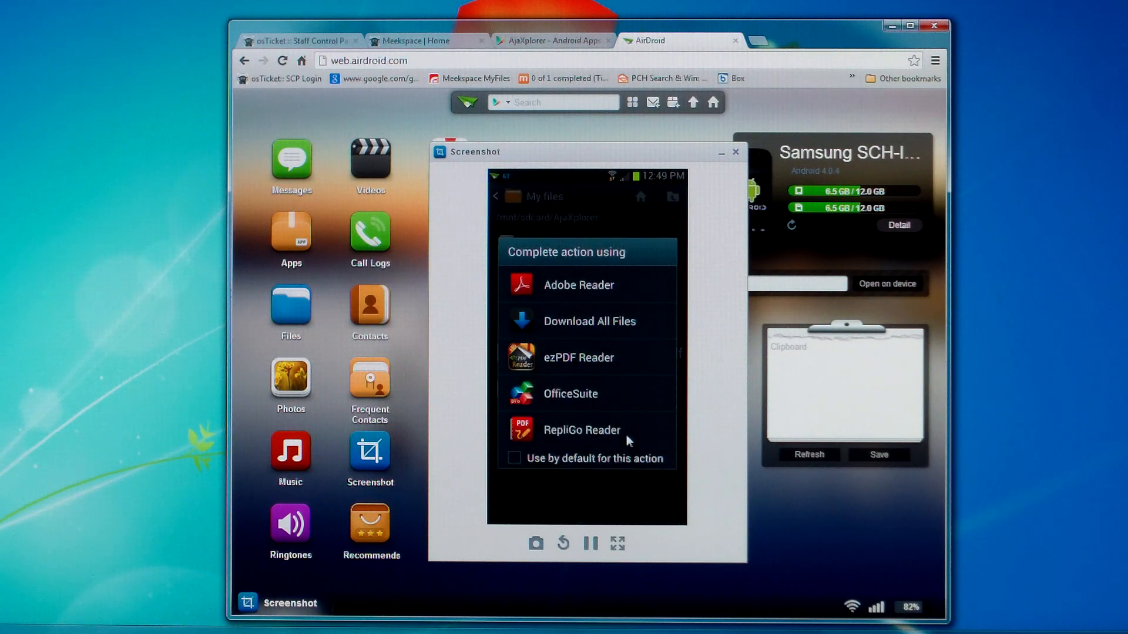